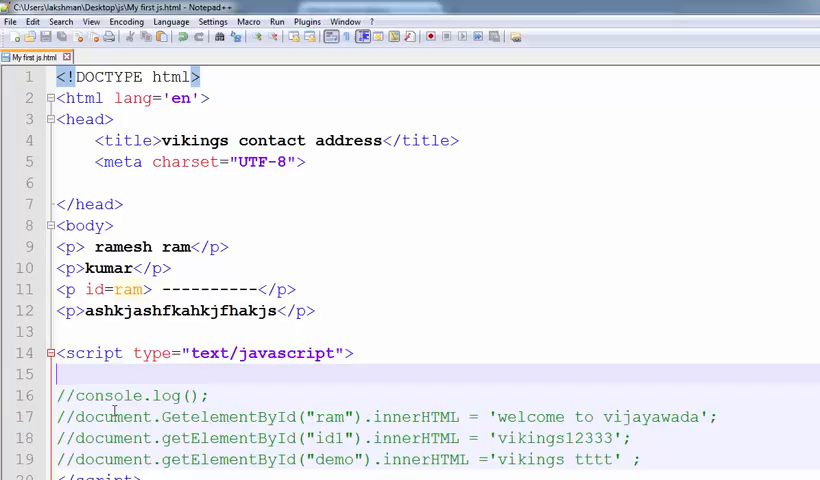
# Step: Type console.log on the empty line 15 inside the script block
pyautogui.write('co')
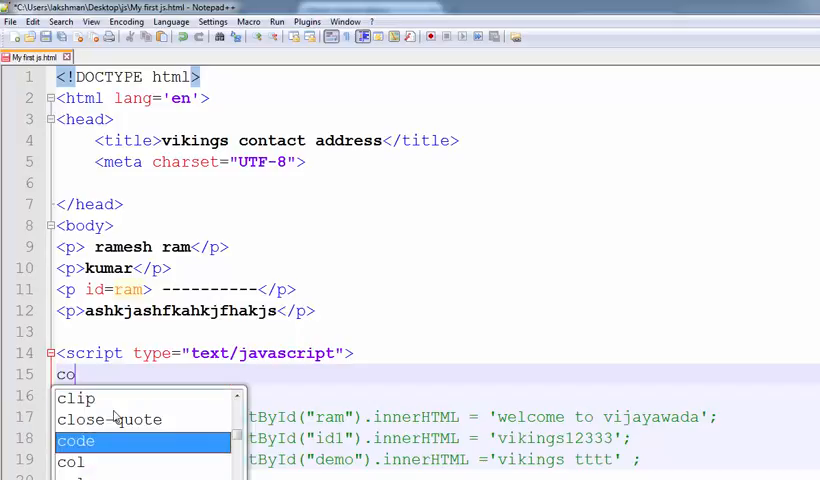
pyautogui.write('ns')
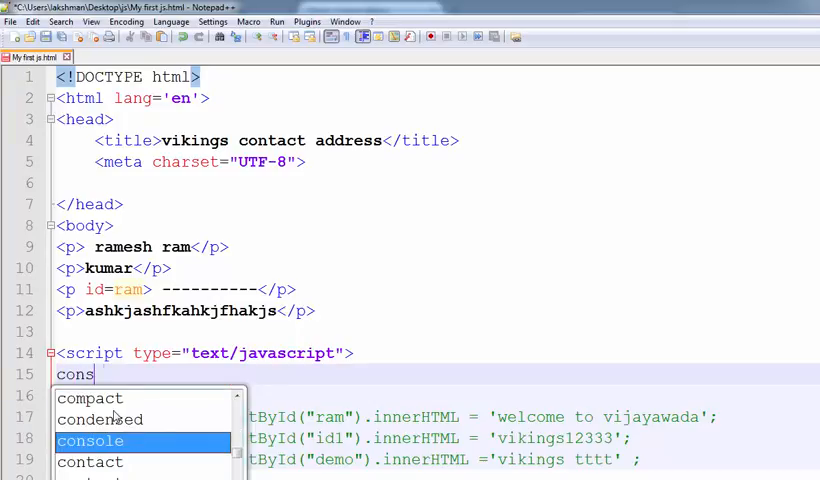
pyautogui.write('ole')
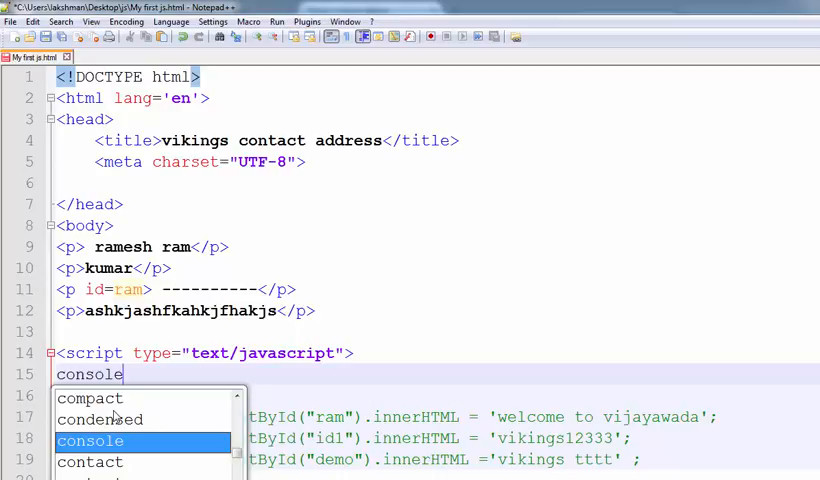
pyautogui.write('.log')
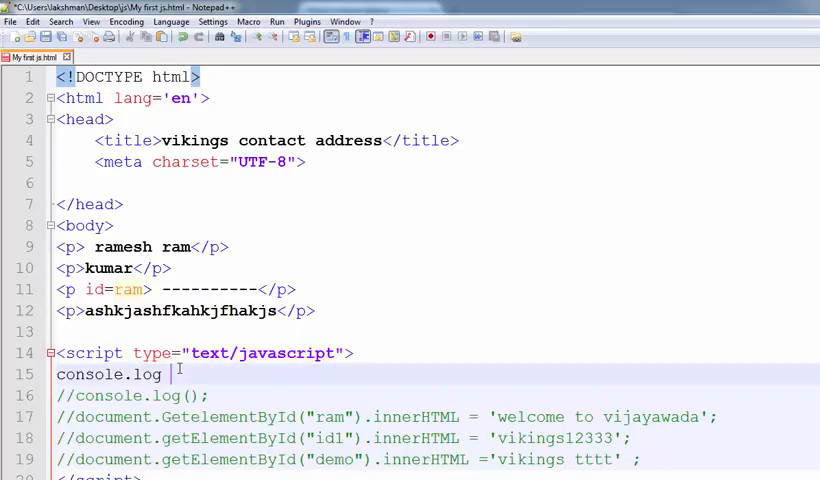
# Step: Finish the statement as console.log("ramesh"); and view its output in Firefox's developer console
pyautogui.write('()')
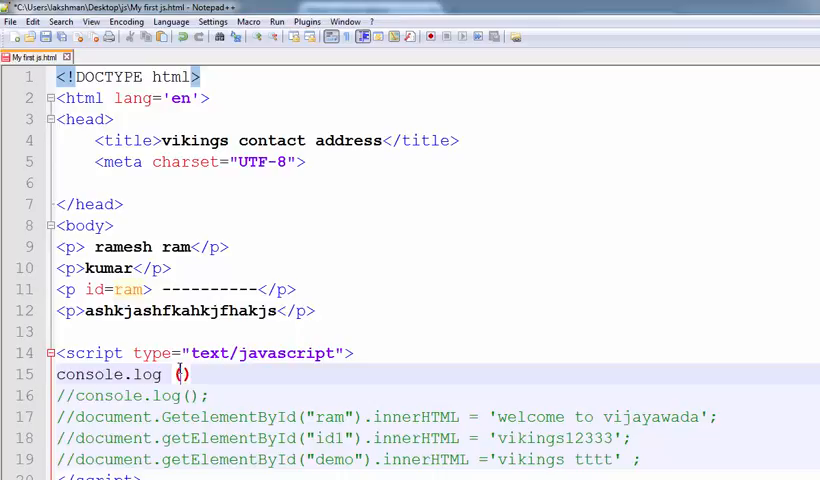
pyautogui.write('""')
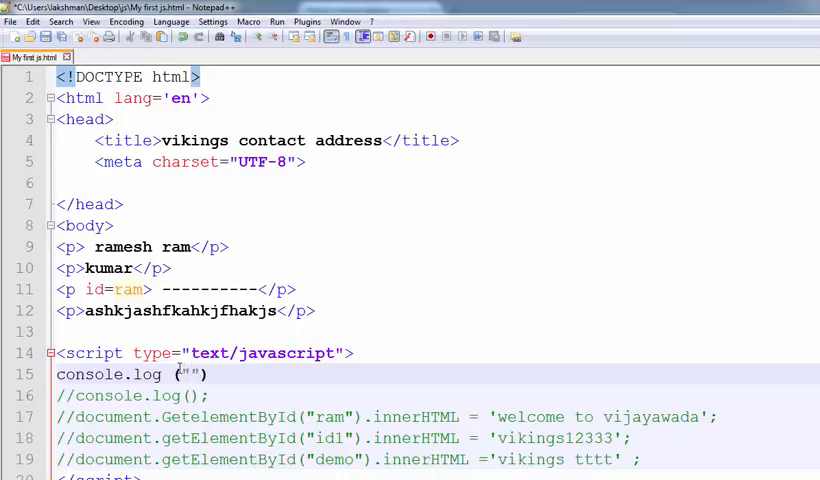
pyautogui.write('rame')
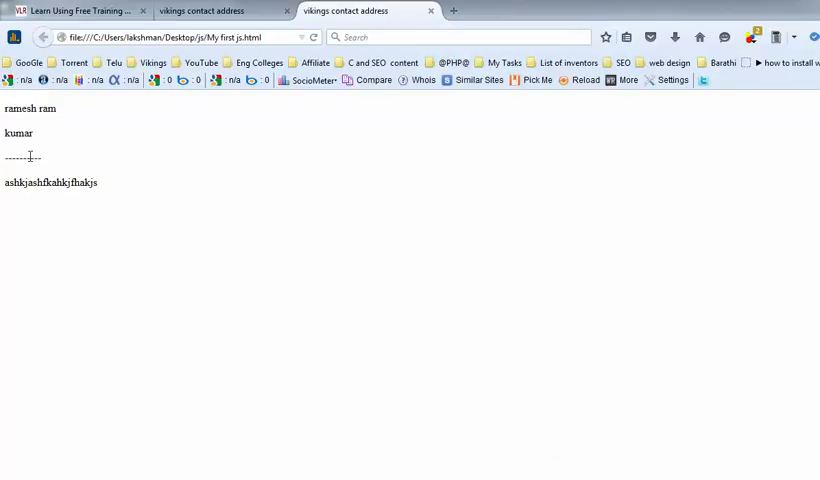
pyautogui.moveTo(100, 152)
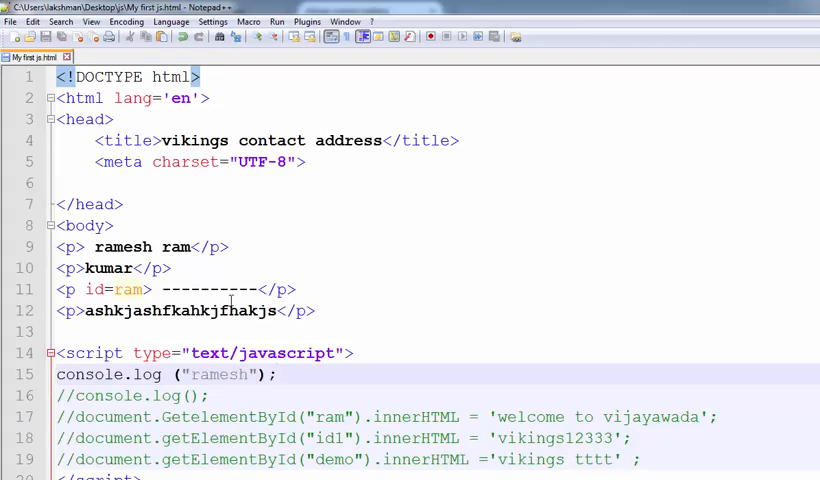
pyautogui.write('" "')
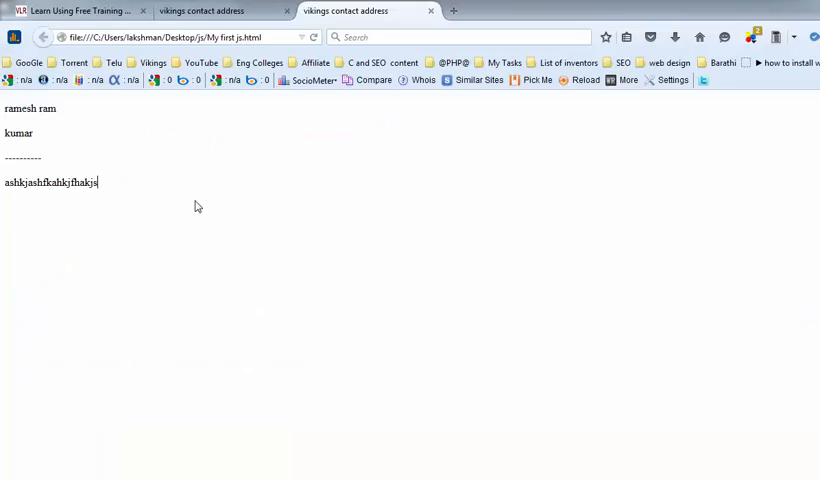
pyautogui.moveTo(89, 140)
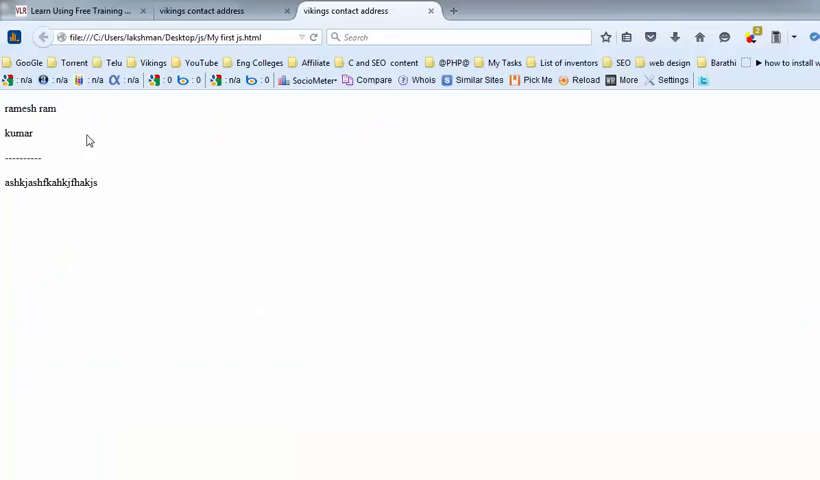
pyautogui.press('F12')
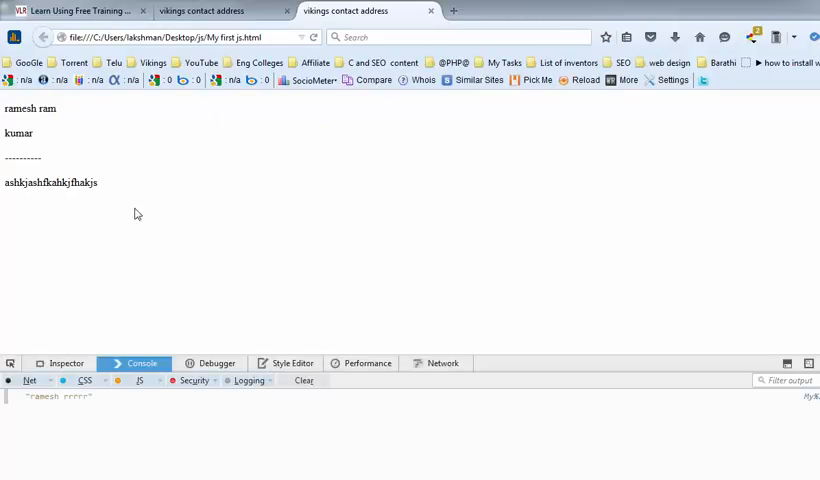